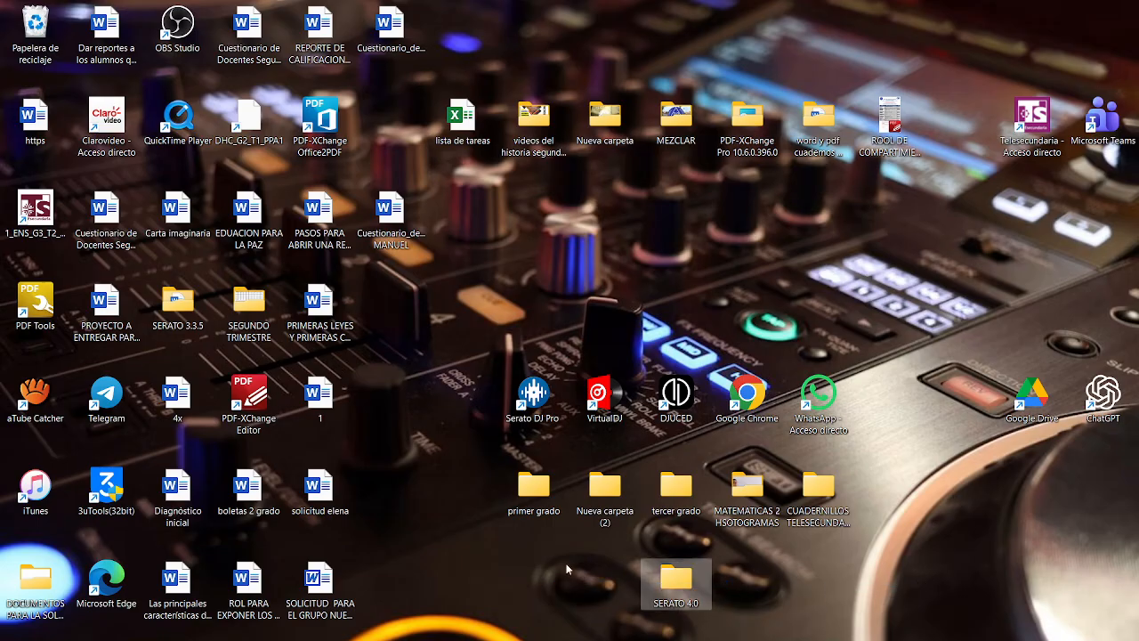
{"action": "mouse_move", "coordinate": [450, 389]}
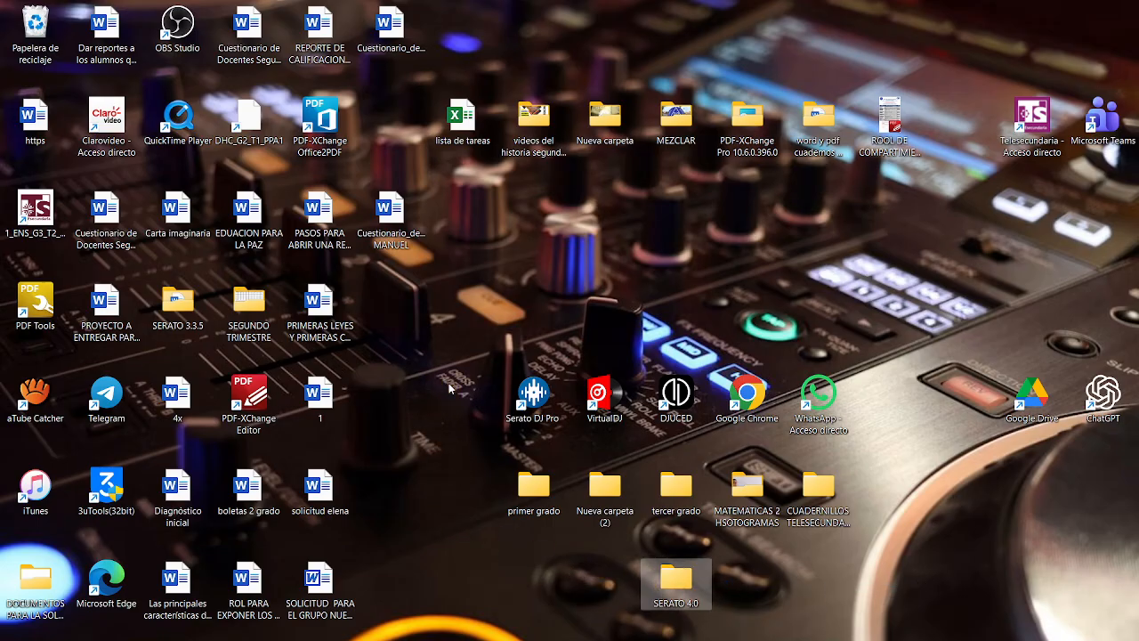
Step: Launch Serato DJ Pro from its desktop shortcut and restore down its window
{"action": "double_click", "coordinate": [676, 584]}
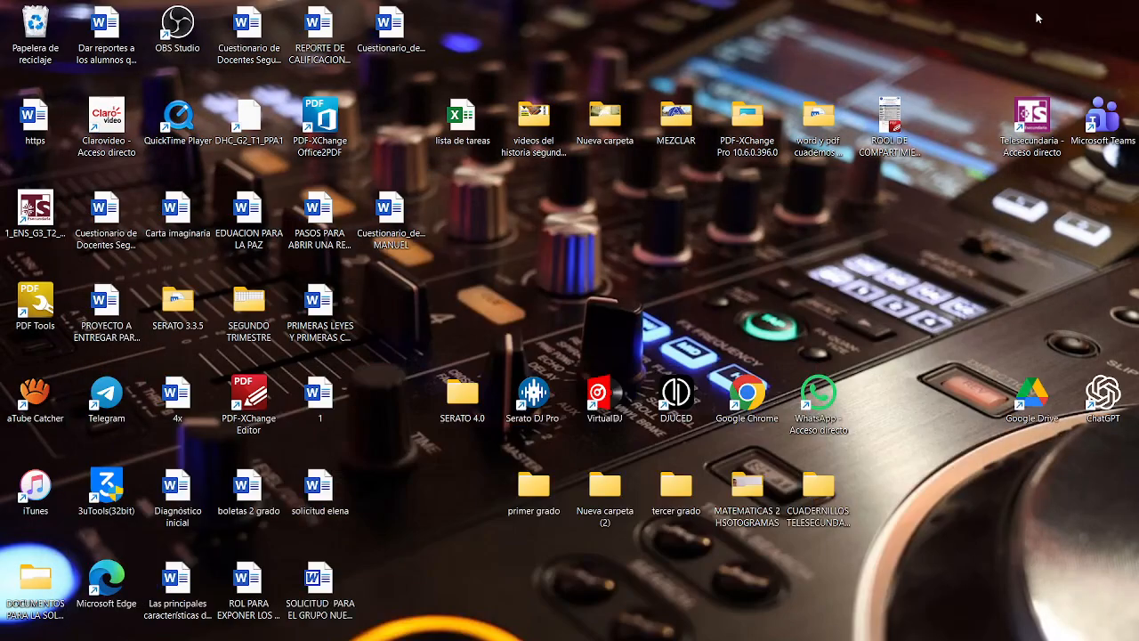
{"action": "left_click", "coordinate": [534, 392]}
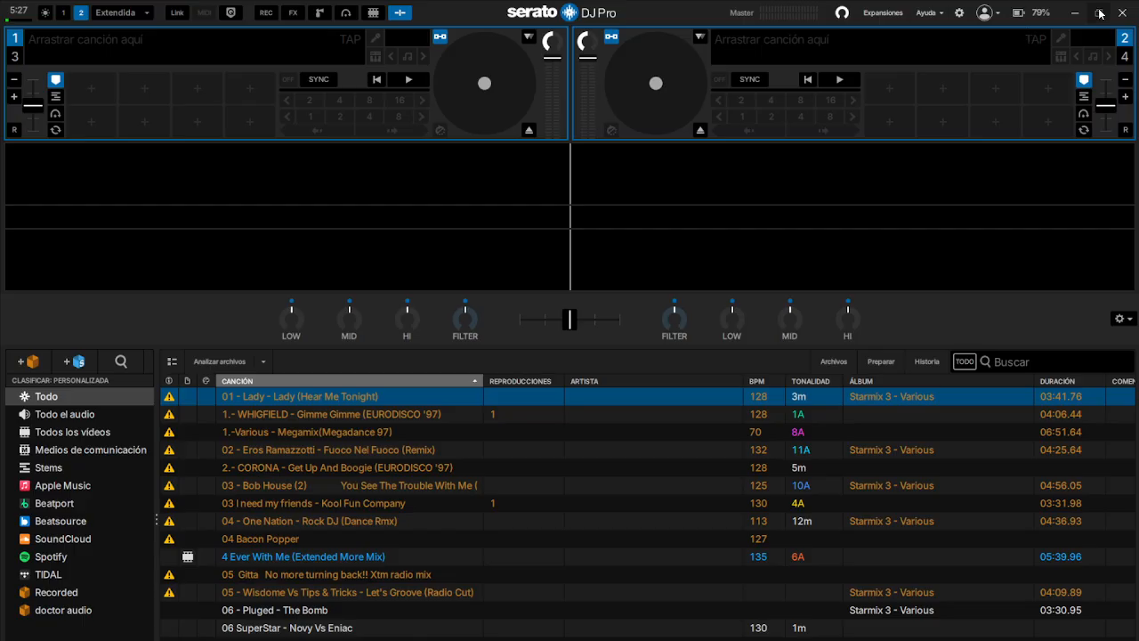
{"action": "mouse_move", "coordinate": [992, 257]}
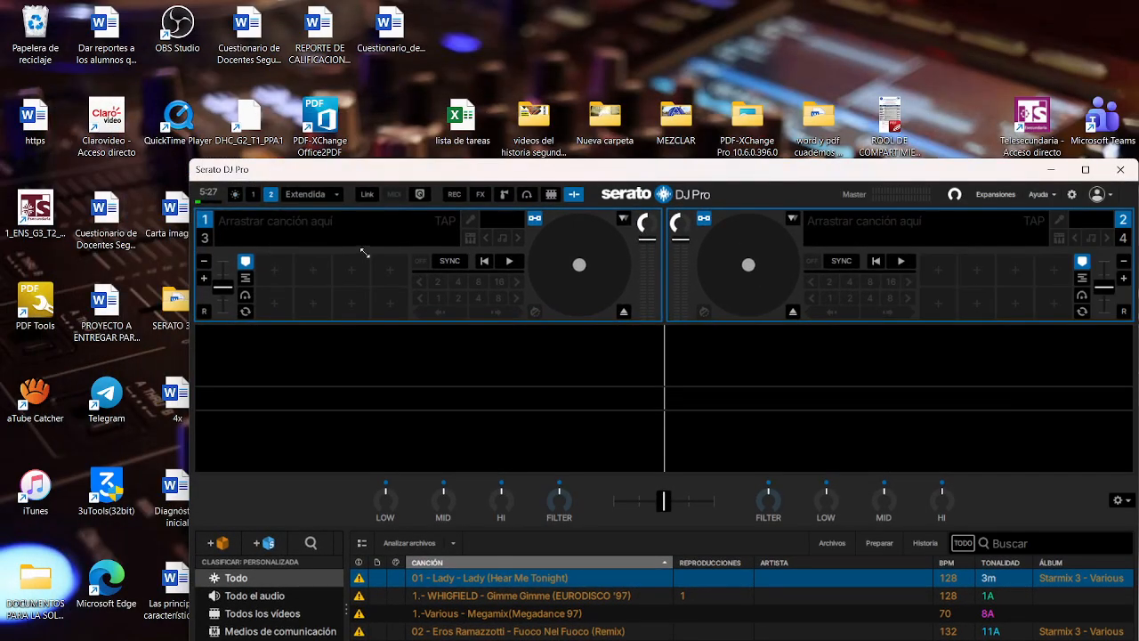
Step: Open Serato's Setup screen to check the installed version line
{"action": "left_click", "coordinate": [1084, 170]}
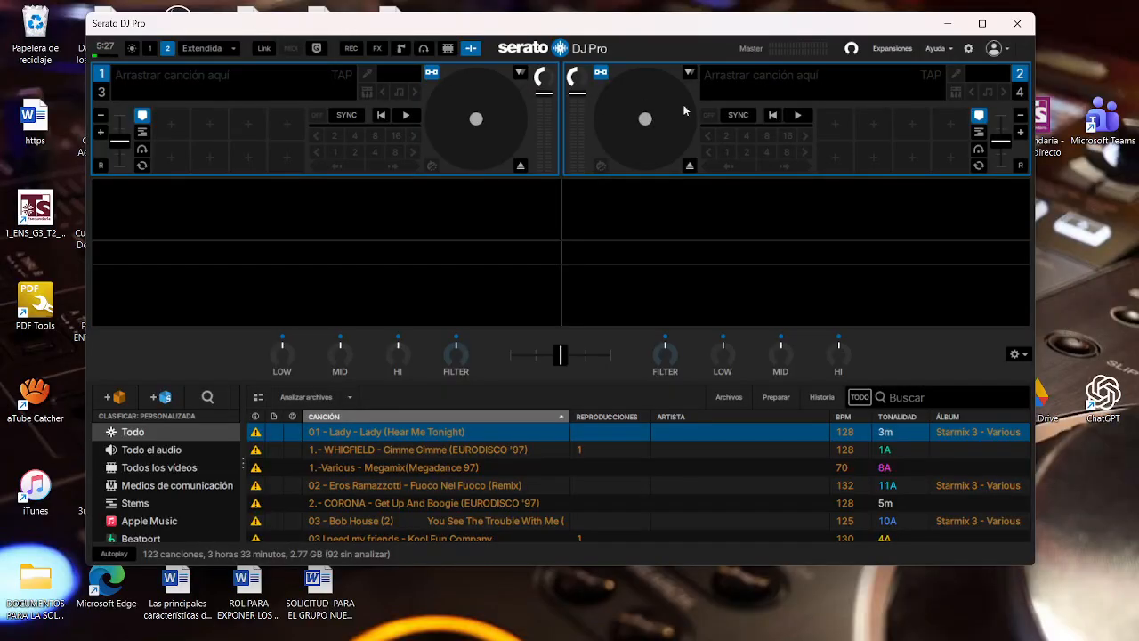
{"action": "left_click", "coordinate": [968, 48]}
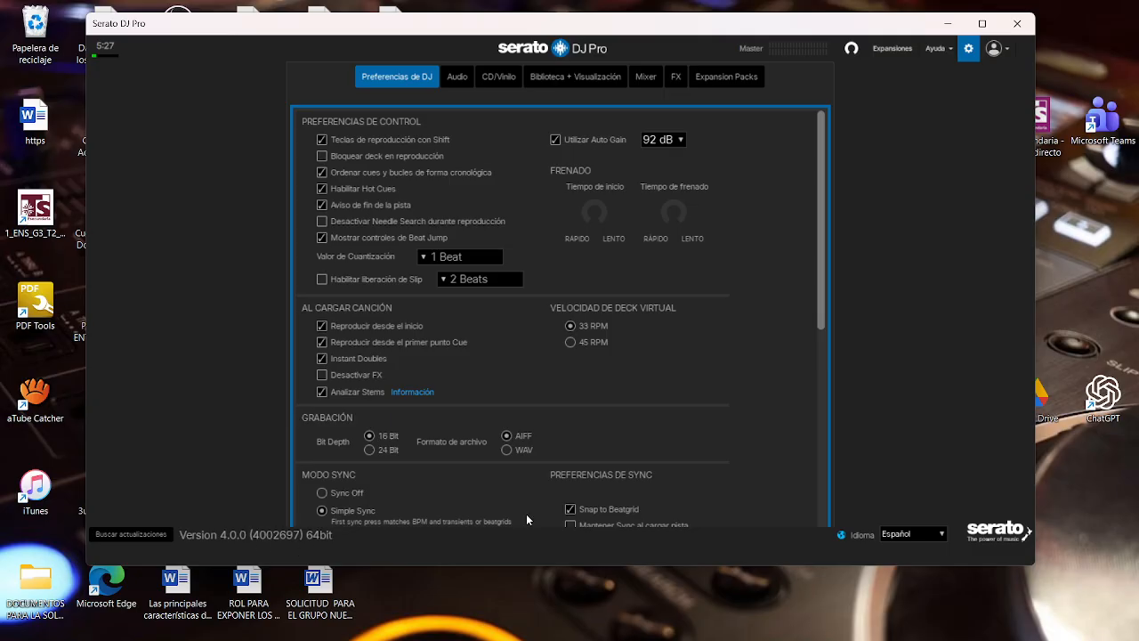
{"action": "mouse_move", "coordinate": [911, 245]}
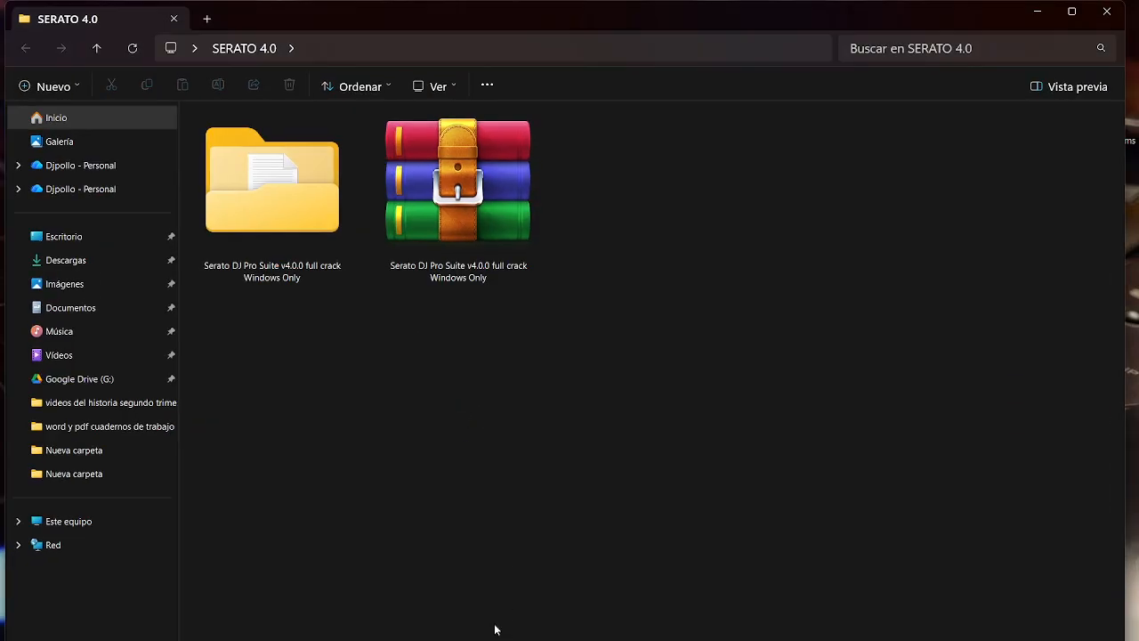
Step: Extract the Serato DJ Pro Suite v4.0.0 RAR into its own folder, replacing all files
{"action": "right_click", "coordinate": [457, 179]}
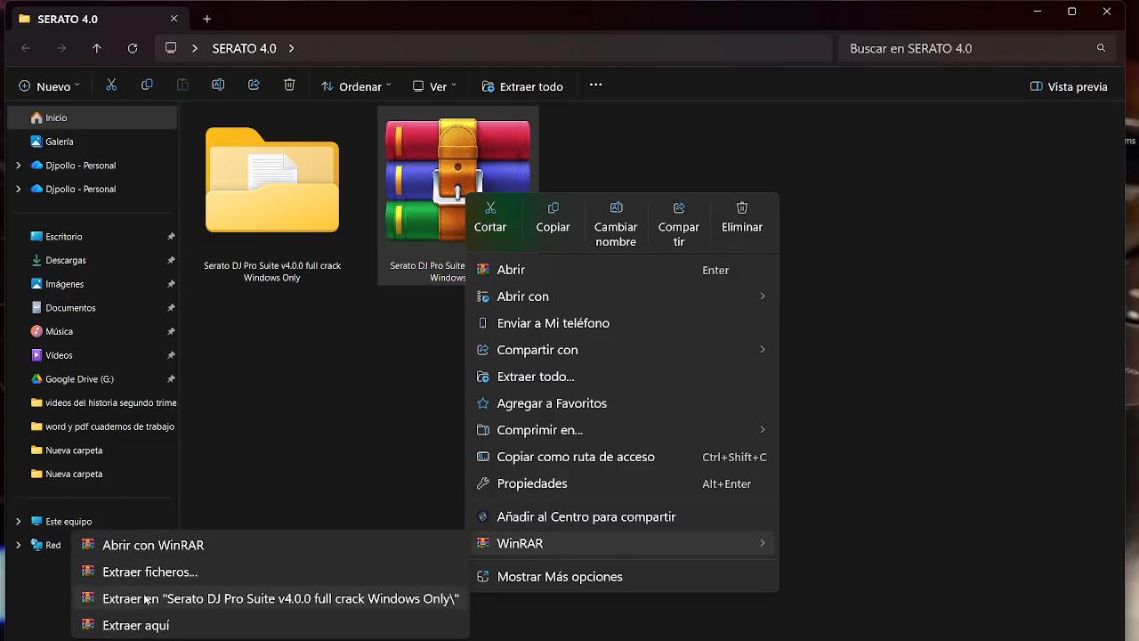
{"action": "left_click", "coordinate": [135, 625]}
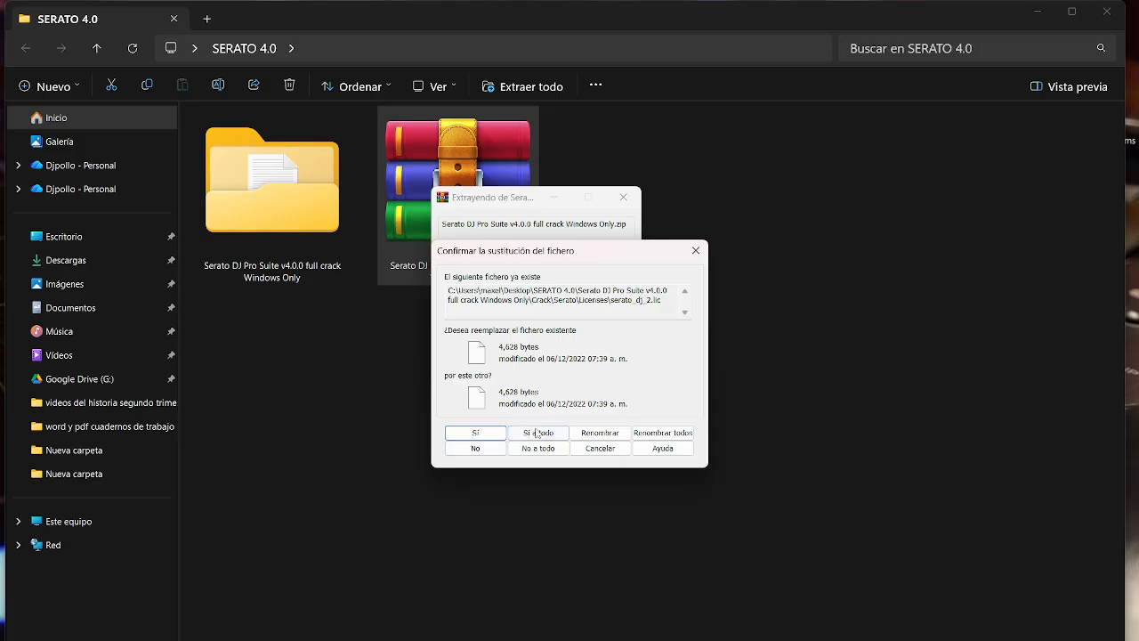
{"action": "left_click", "coordinate": [538, 433]}
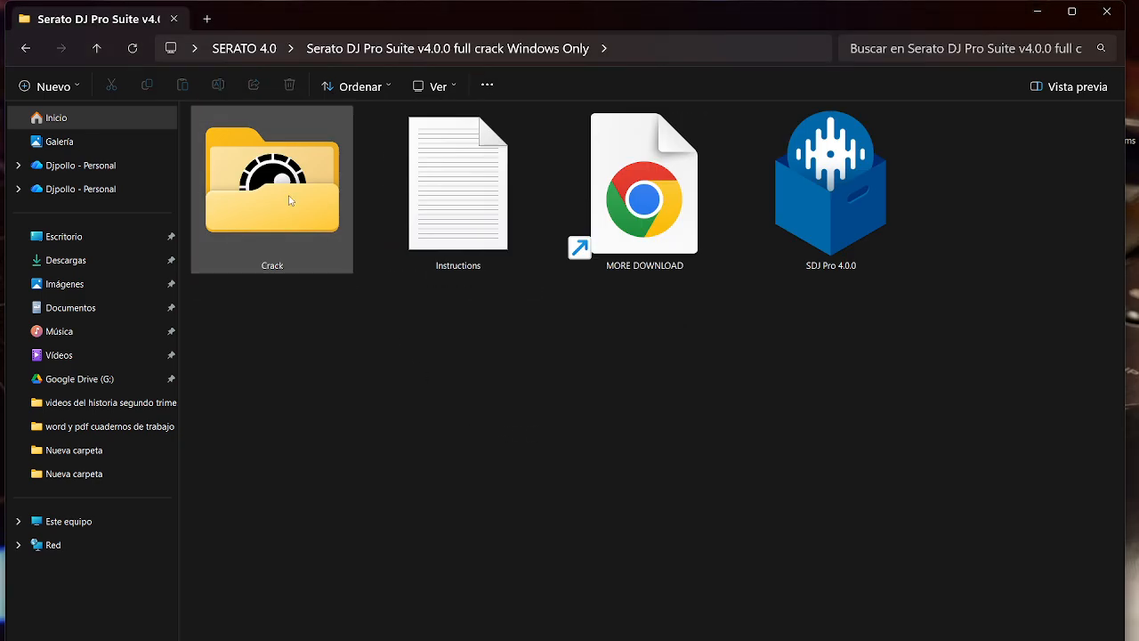
Step: Run the SDJ Pro 4.0.0 installer and choose Repair
{"action": "left_click", "coordinate": [830, 182]}
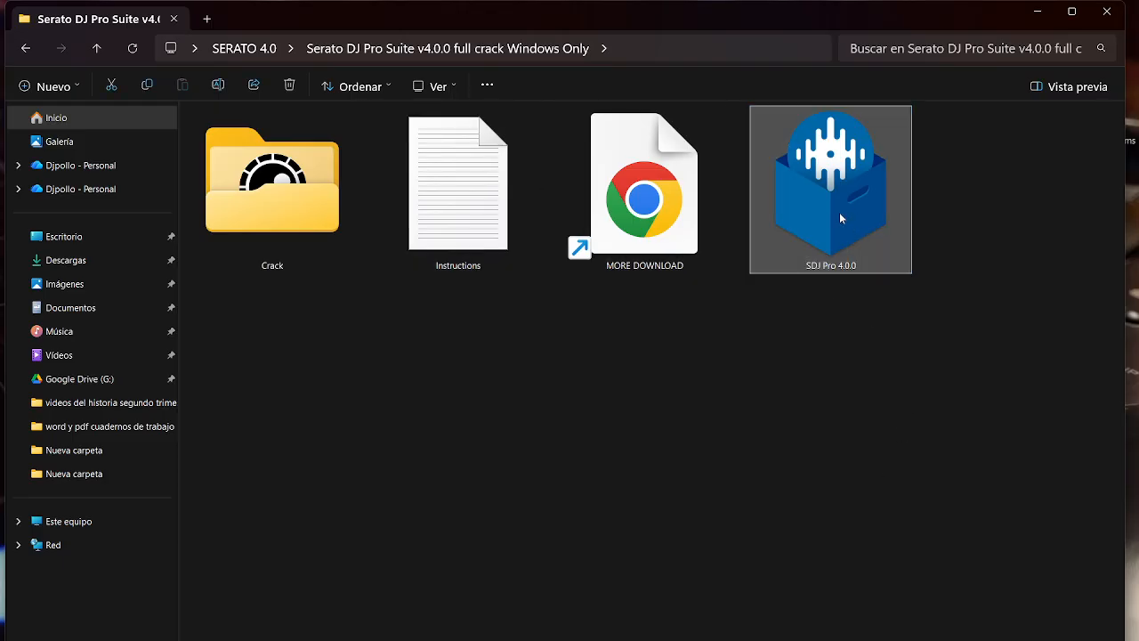
{"action": "right_click", "coordinate": [831, 189]}
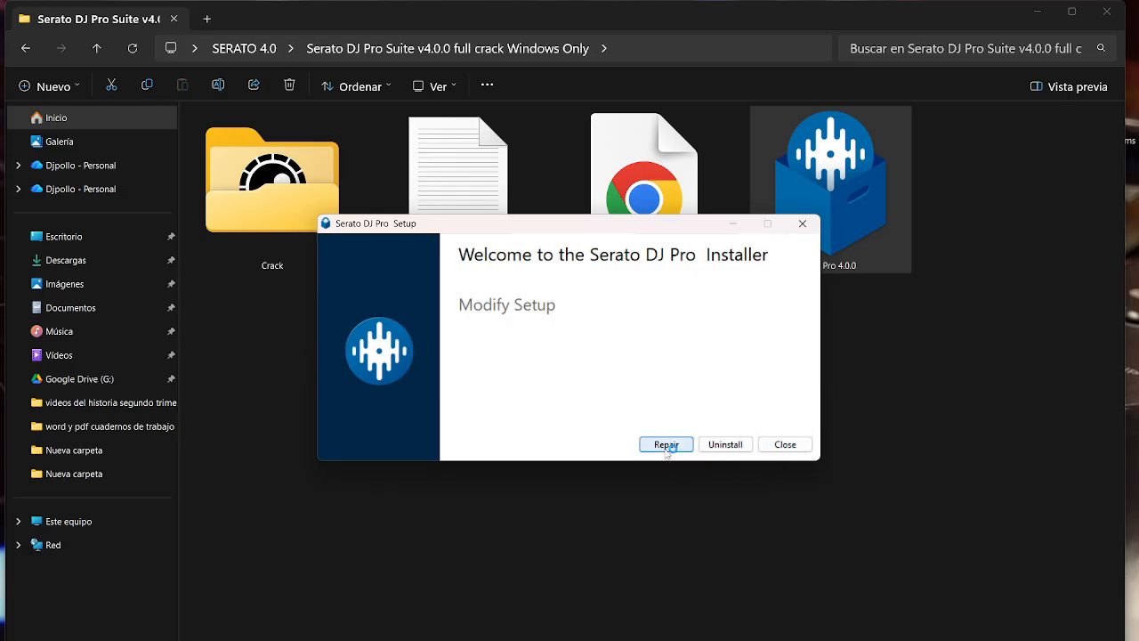
{"action": "left_click", "coordinate": [666, 445]}
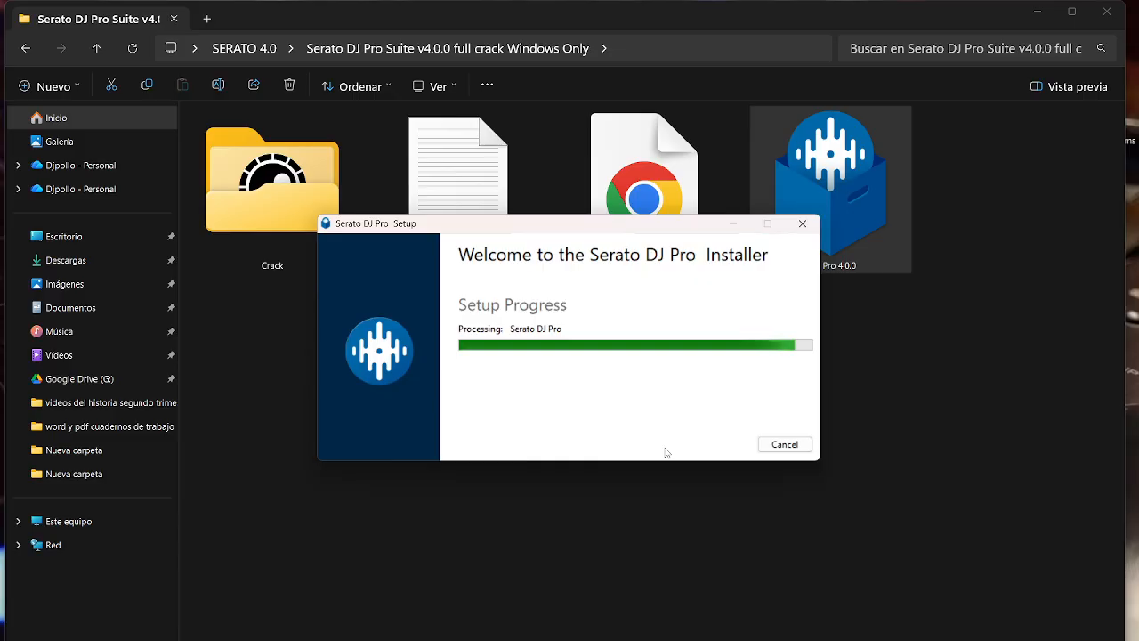
{"action": "mouse_move", "coordinate": [254, 457]}
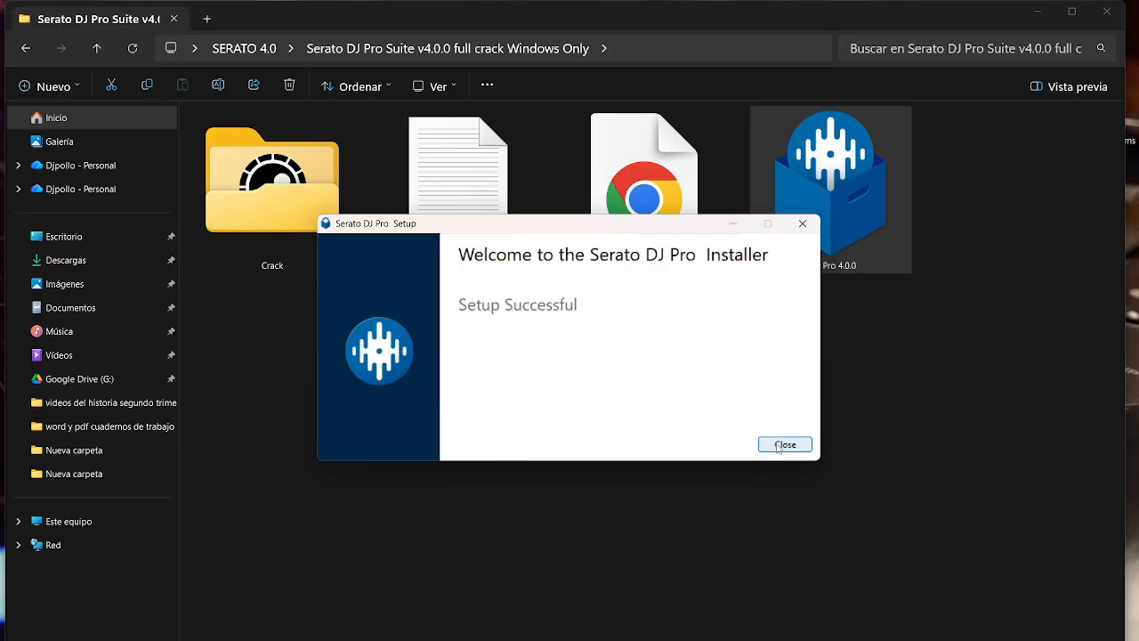
Step: Paste both Crack files into C:\Archivos de programa\Serato\Serato DJ Pro, replacing the originals
{"action": "left_click", "coordinate": [784, 444]}
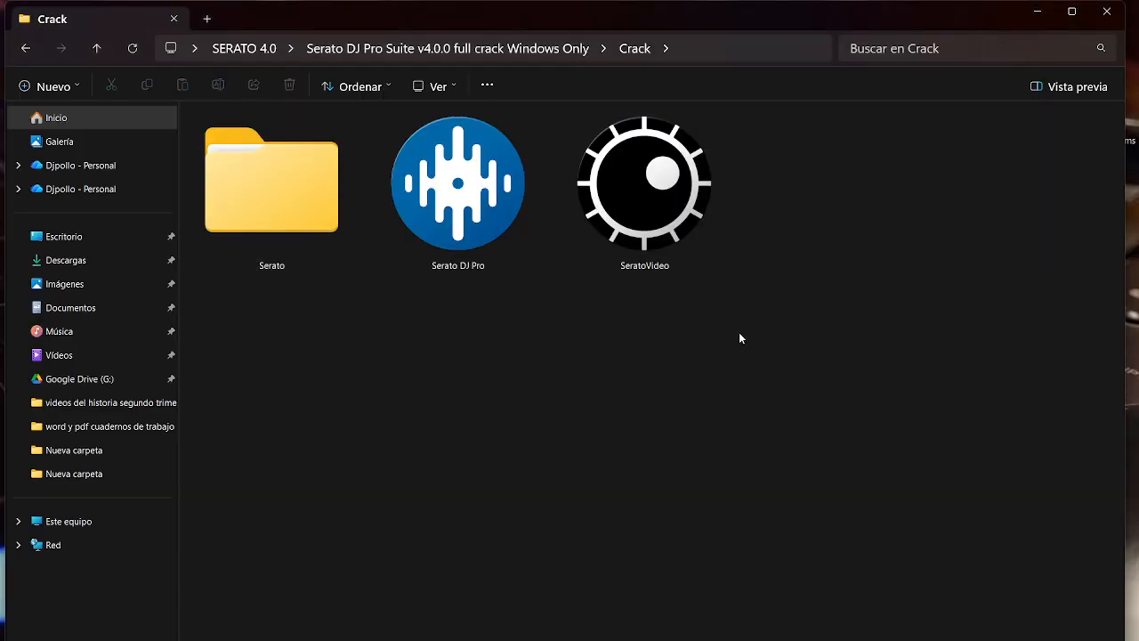
{"action": "right_click", "coordinate": [458, 182]}
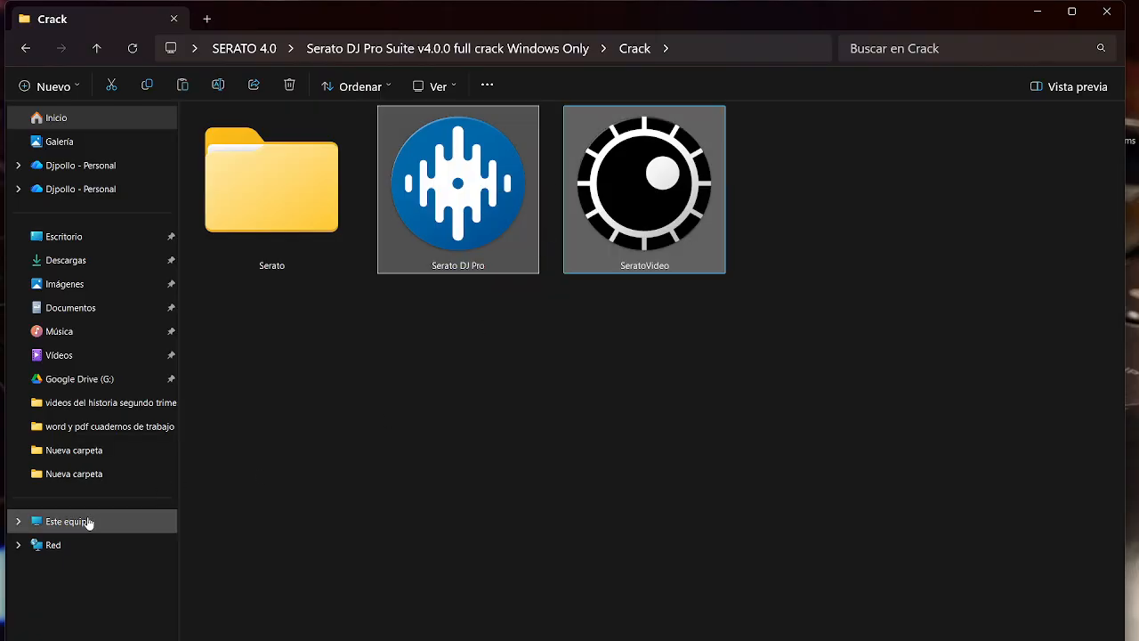
{"action": "left_click", "coordinate": [68, 521]}
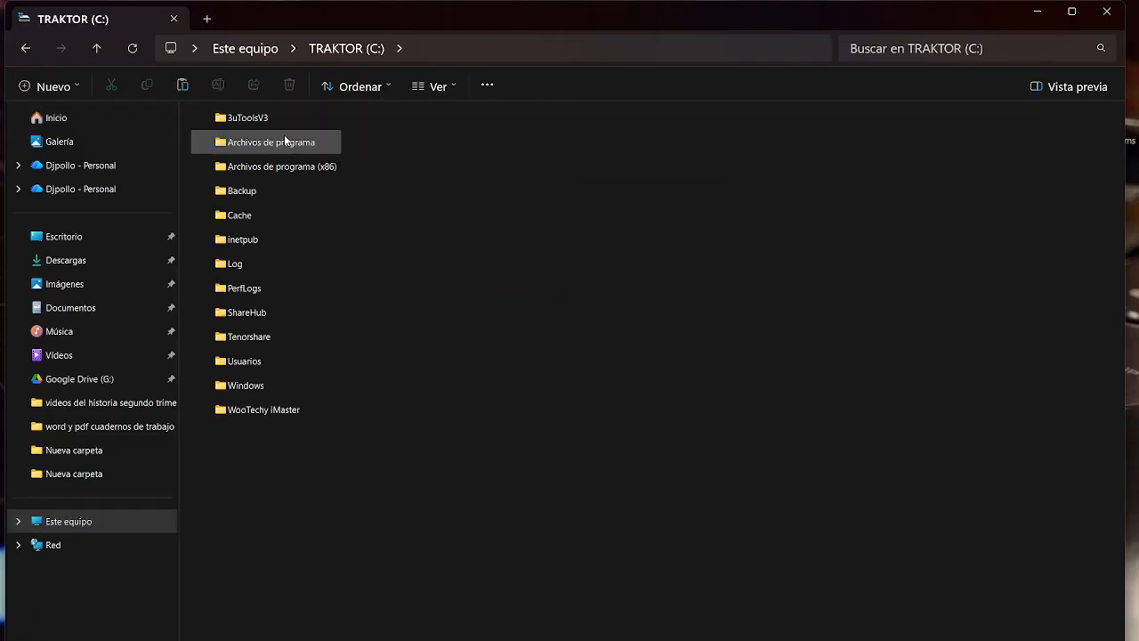
{"action": "double_click", "coordinate": [271, 142]}
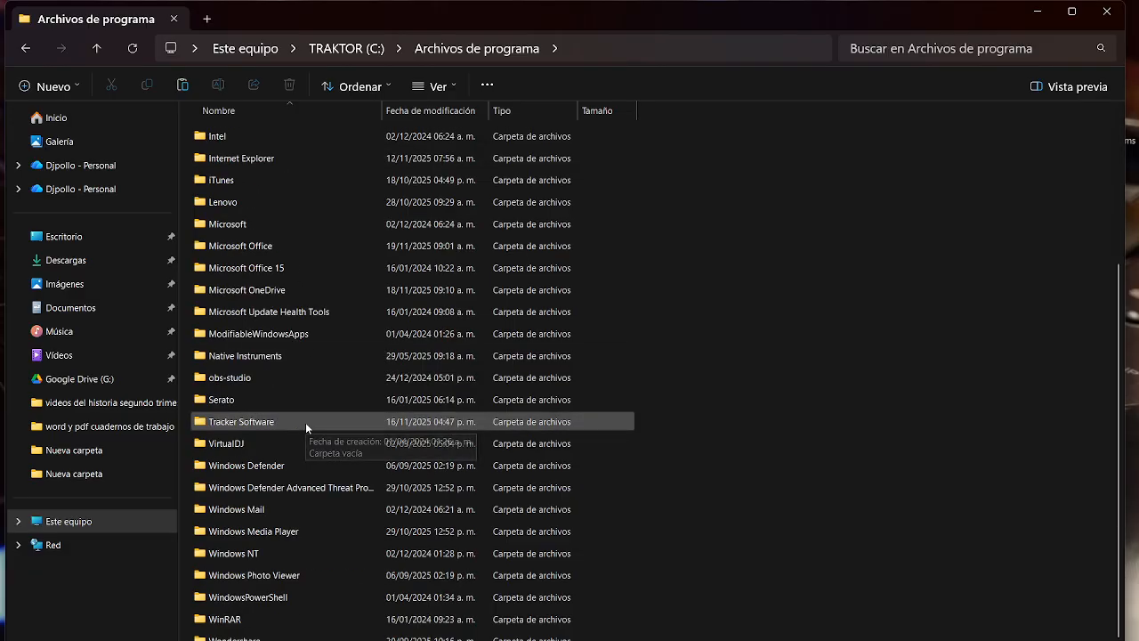
{"action": "left_click", "coordinate": [222, 399]}
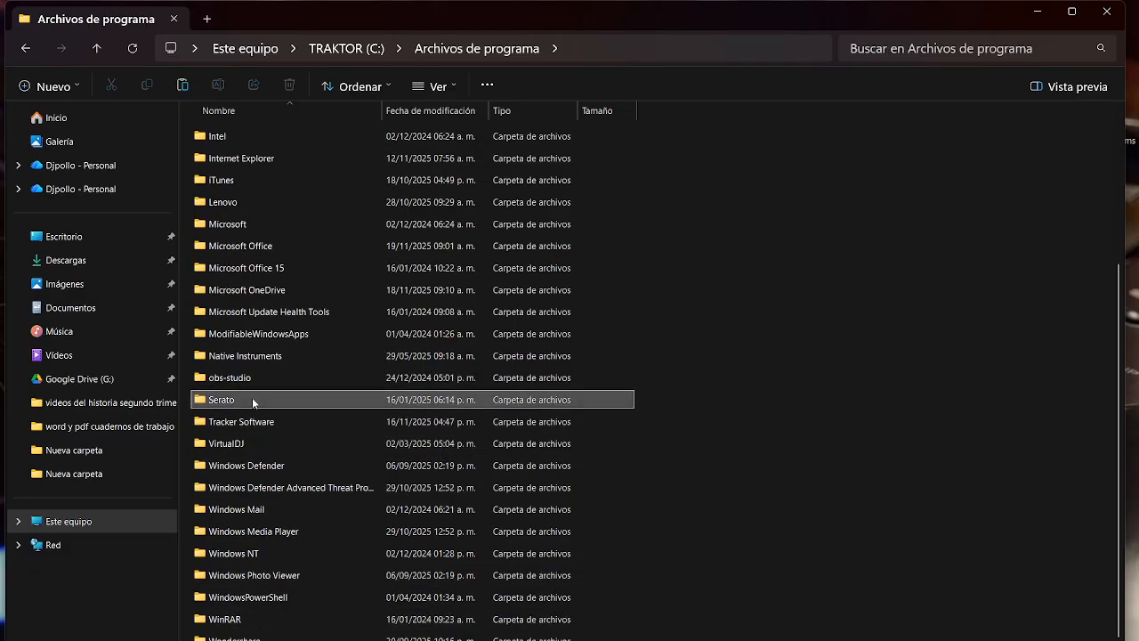
{"action": "double_click", "coordinate": [222, 398]}
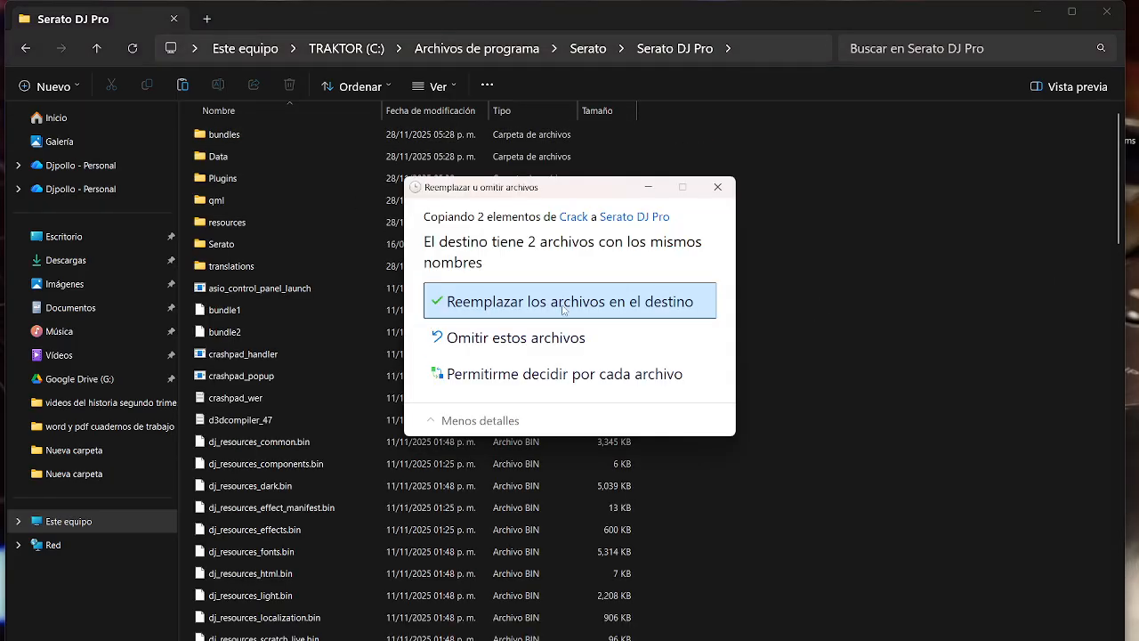
{"action": "left_click", "coordinate": [564, 300]}
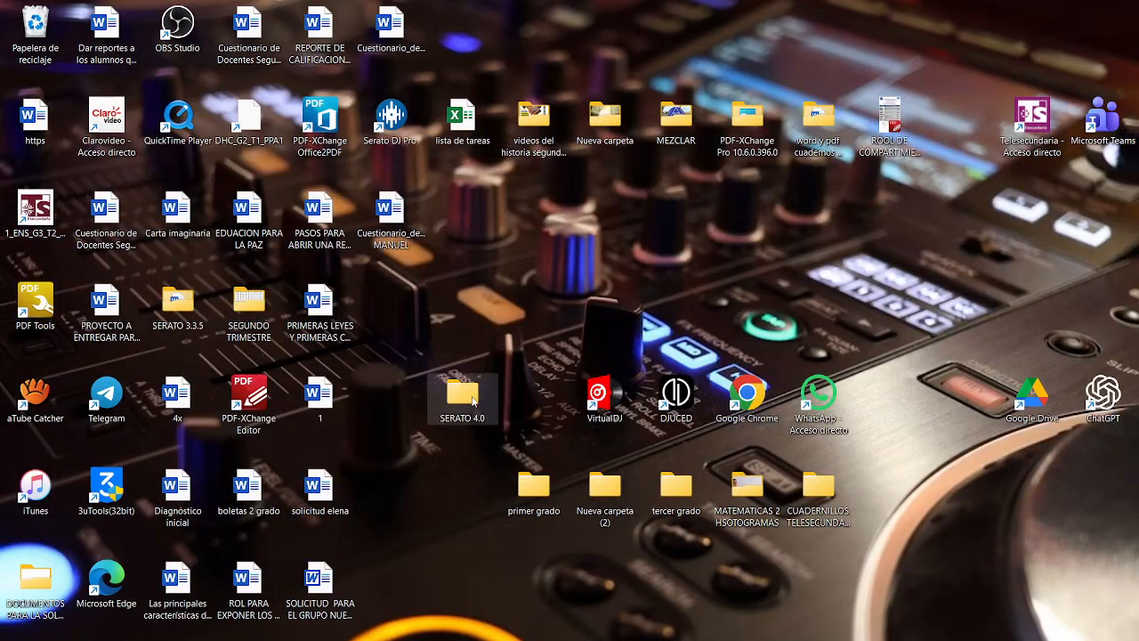
Step: Copy the Licenses folder from SERATO 4.0 > Crack > Serato
{"action": "double_click", "coordinate": [462, 398]}
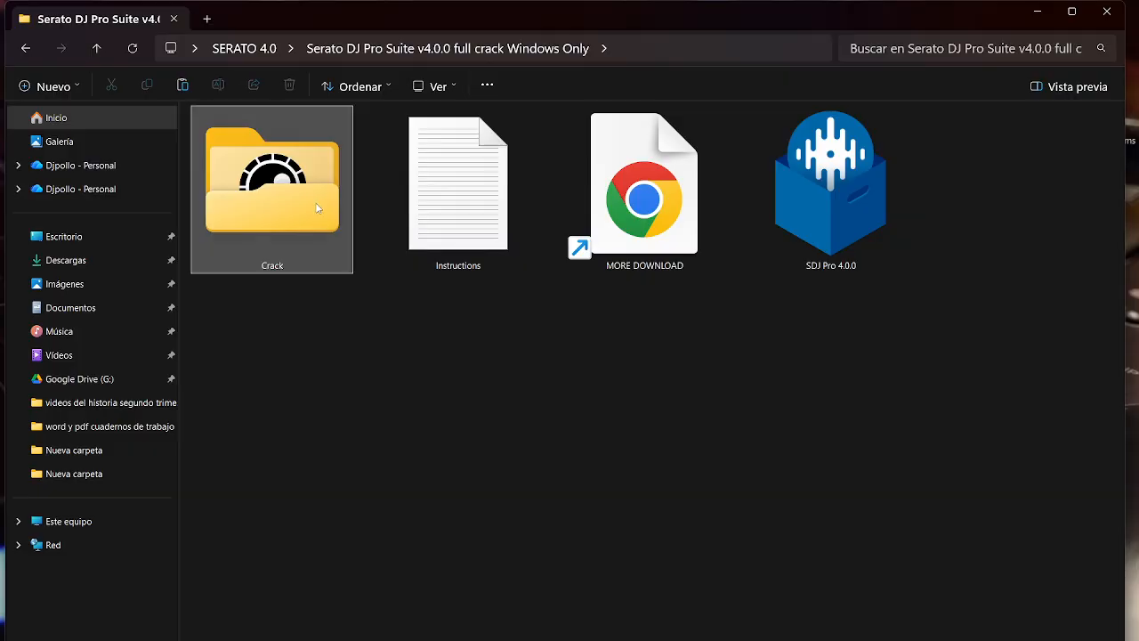
{"action": "double_click", "coordinate": [272, 182]}
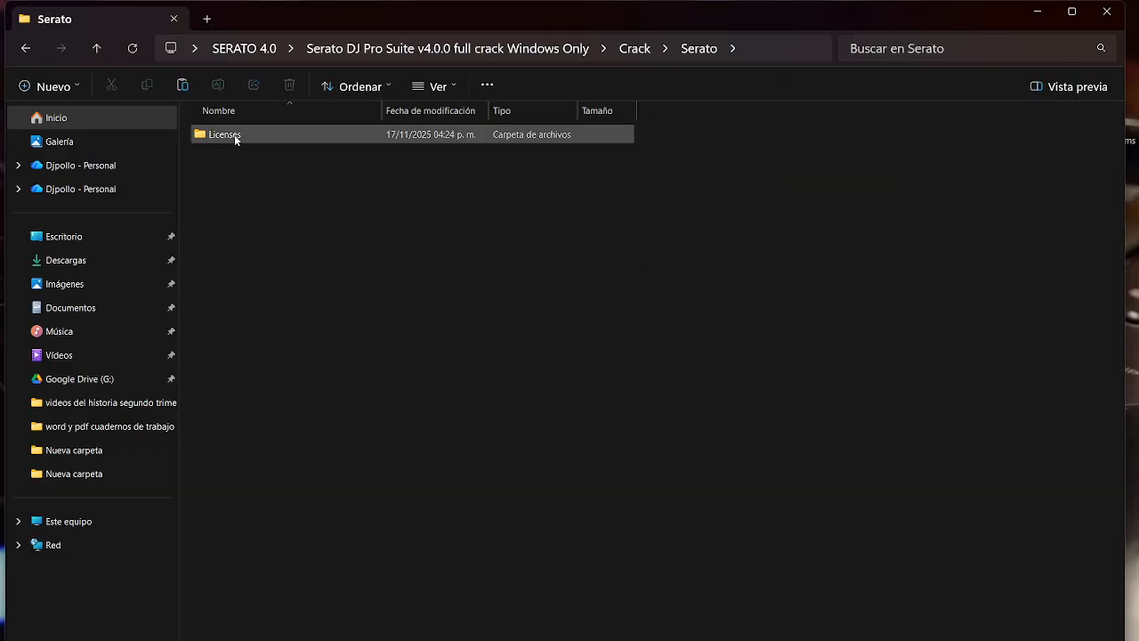
{"action": "left_click", "coordinate": [437, 85]}
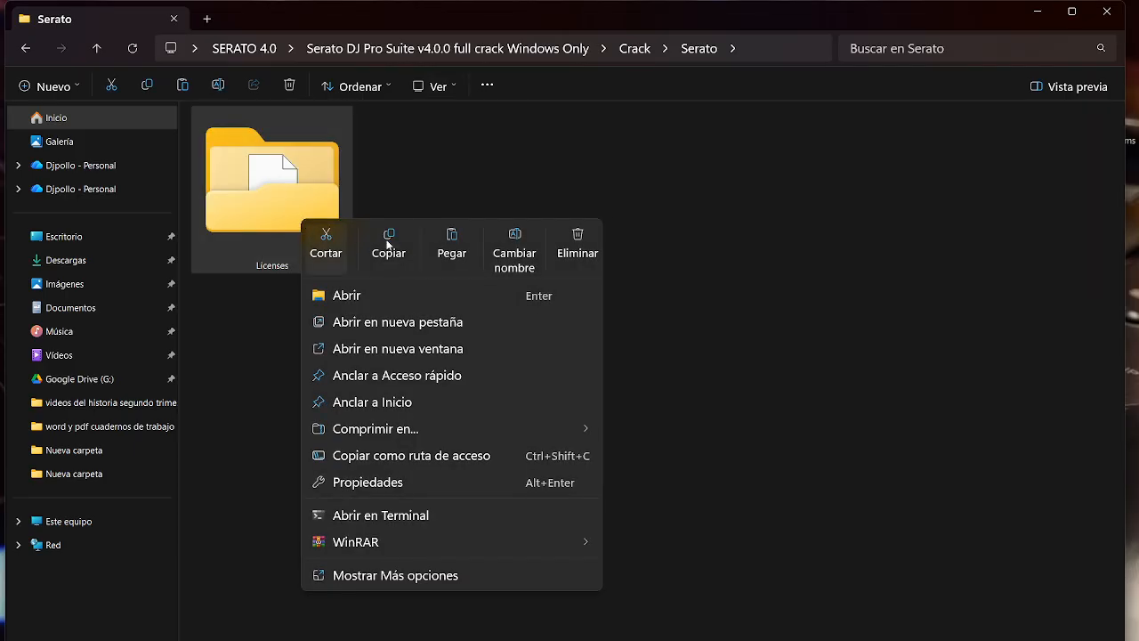
{"action": "left_click", "coordinate": [69, 521]}
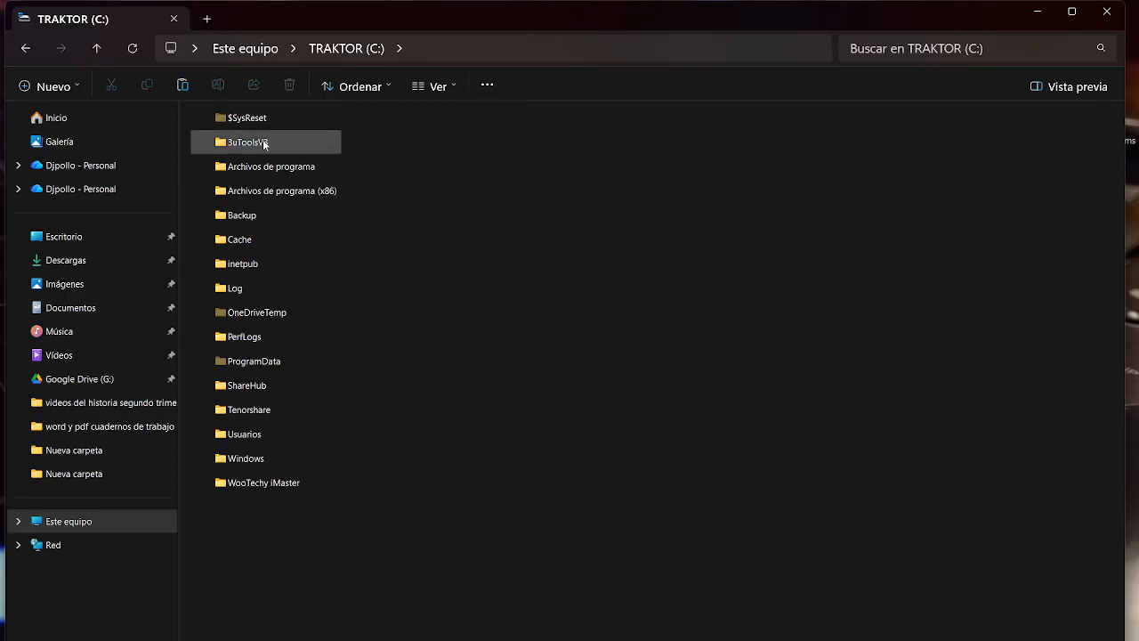
Step: Paste Licenses into C:\Usuarios\<user>\AppData\Local\Serato, replacing serato_dj_2.lic
{"action": "double_click", "coordinate": [243, 433]}
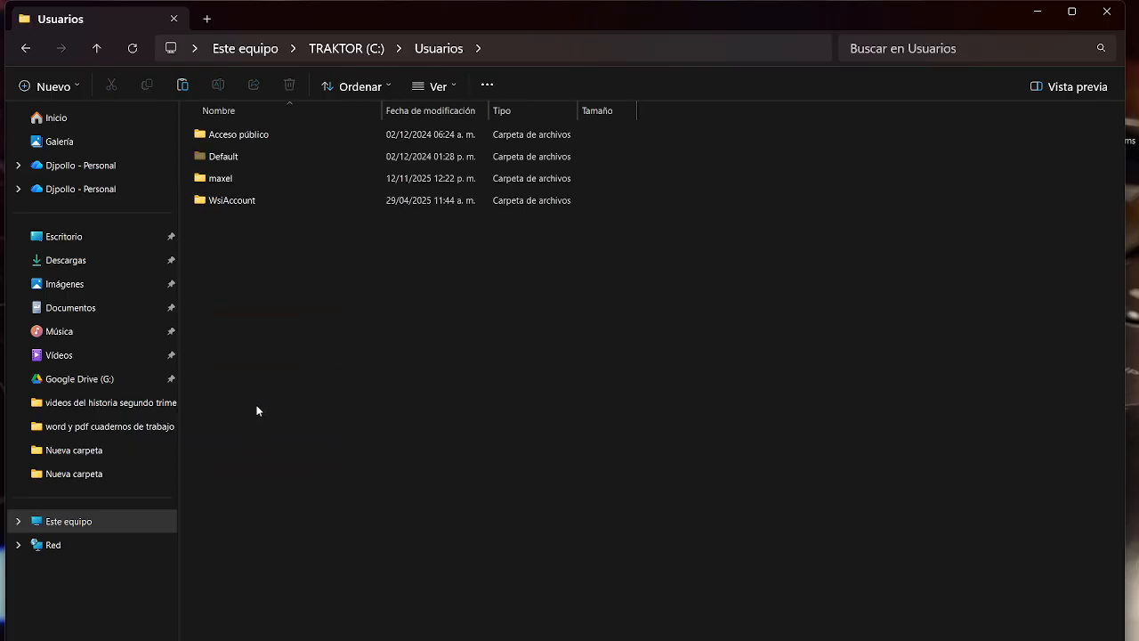
{"action": "double_click", "coordinate": [221, 178]}
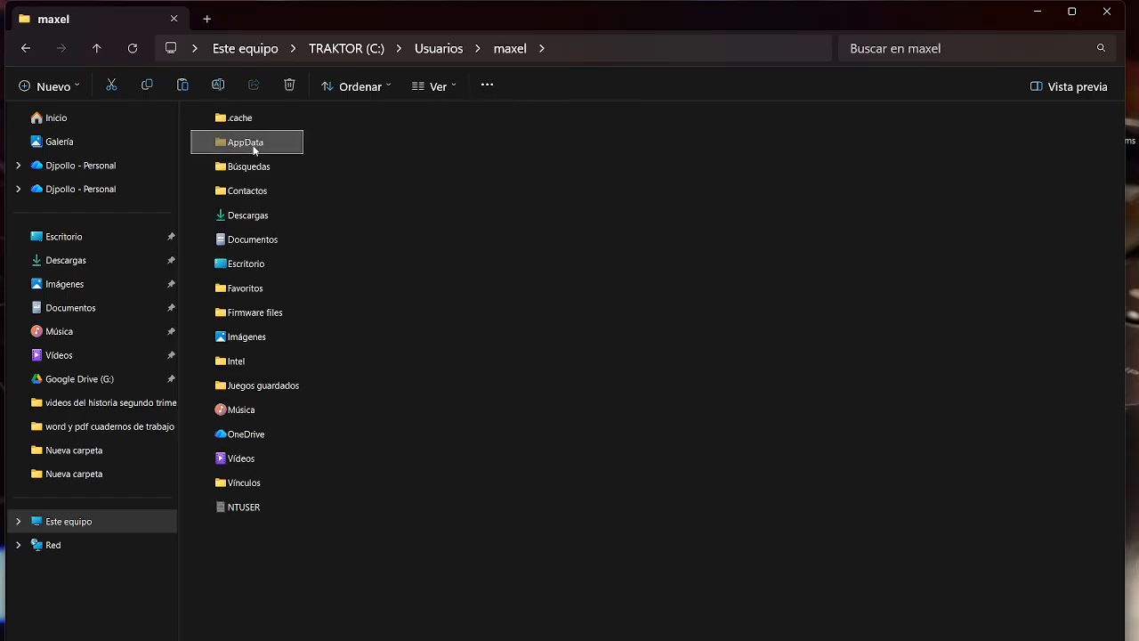
{"action": "double_click", "coordinate": [245, 141]}
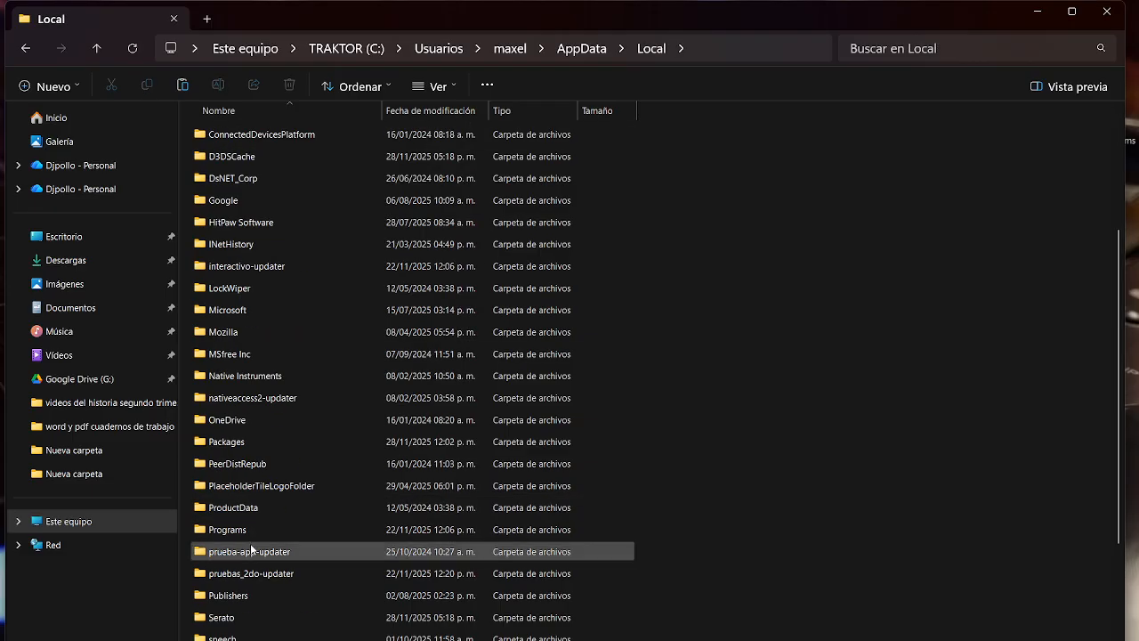
{"action": "double_click", "coordinate": [222, 617]}
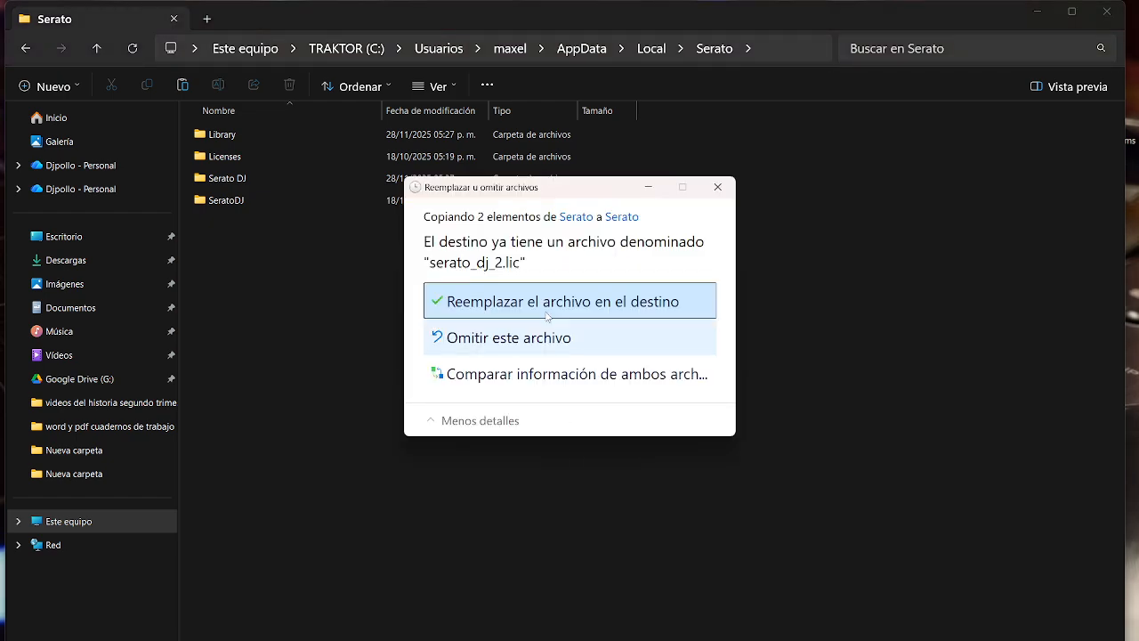
{"action": "left_click", "coordinate": [564, 301]}
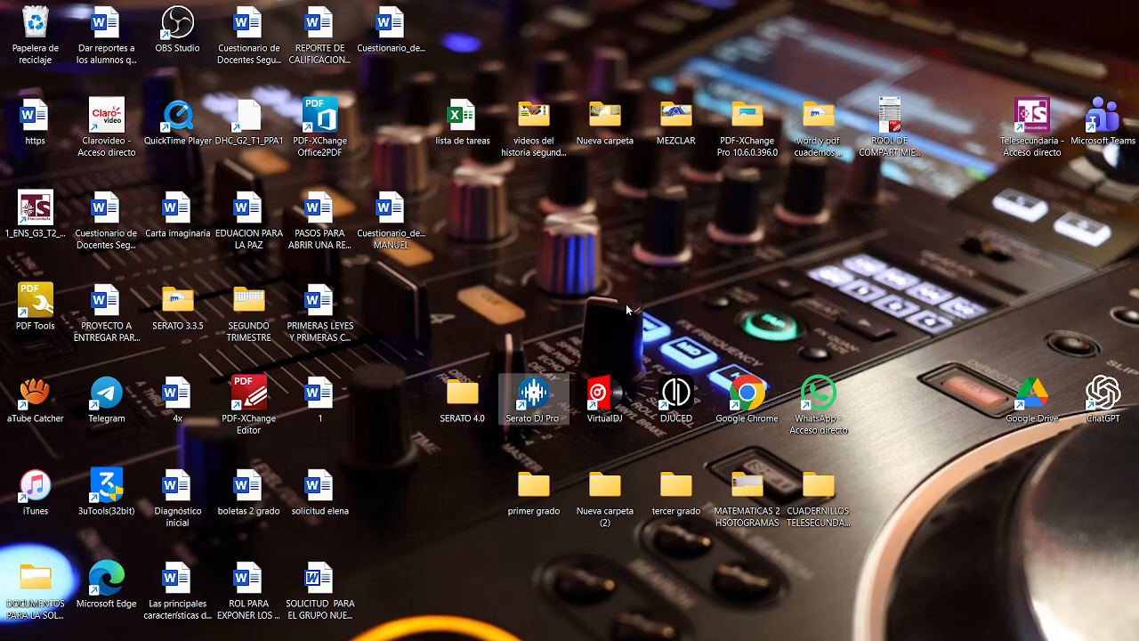
Step: Relaunch Serato DJ Pro from the desktop shortcut's context menu
{"action": "right_click", "coordinate": [534, 392]}
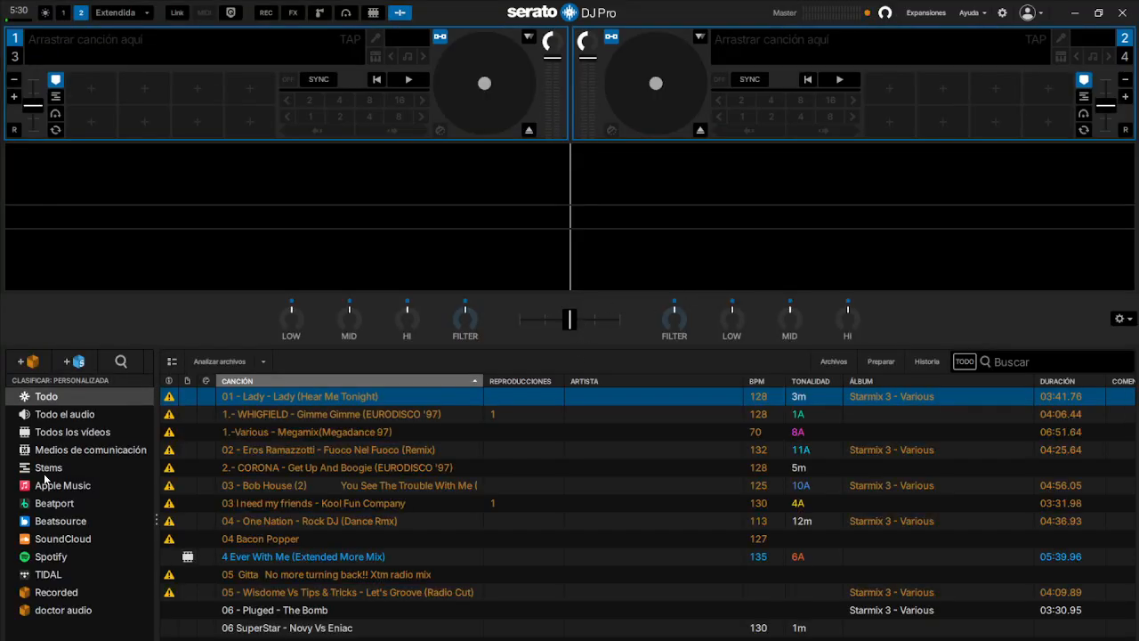
{"action": "mouse_move", "coordinate": [1024, 24]}
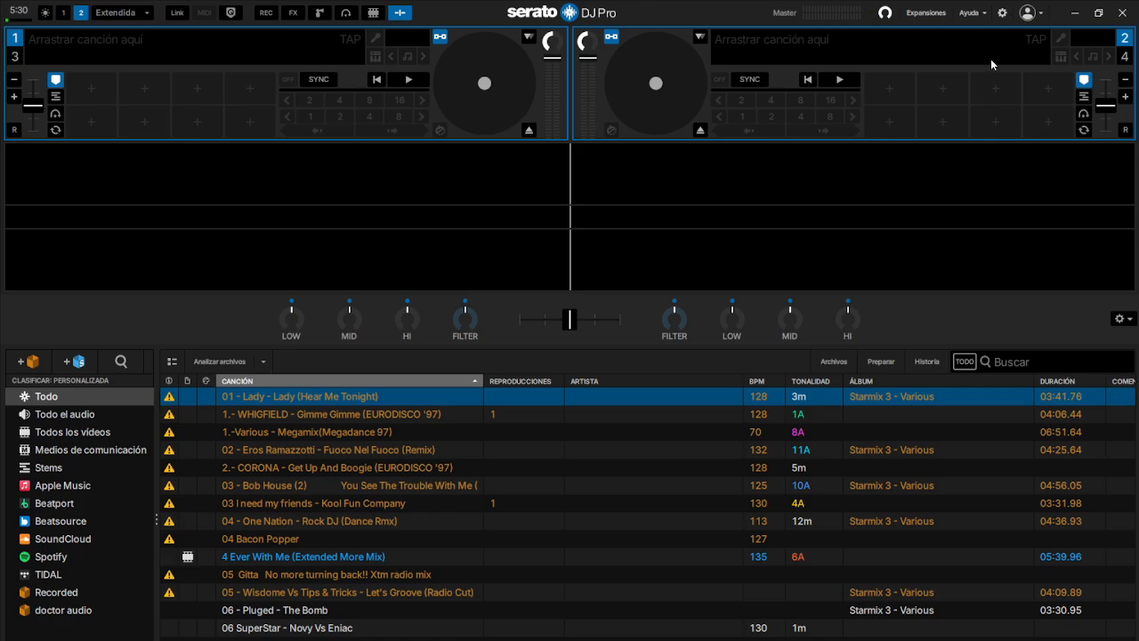
Step: Confirm version 4.0.0 in Setup, select '4 Ever With Me', and show the FX panel
{"action": "left_click", "coordinate": [1002, 13]}
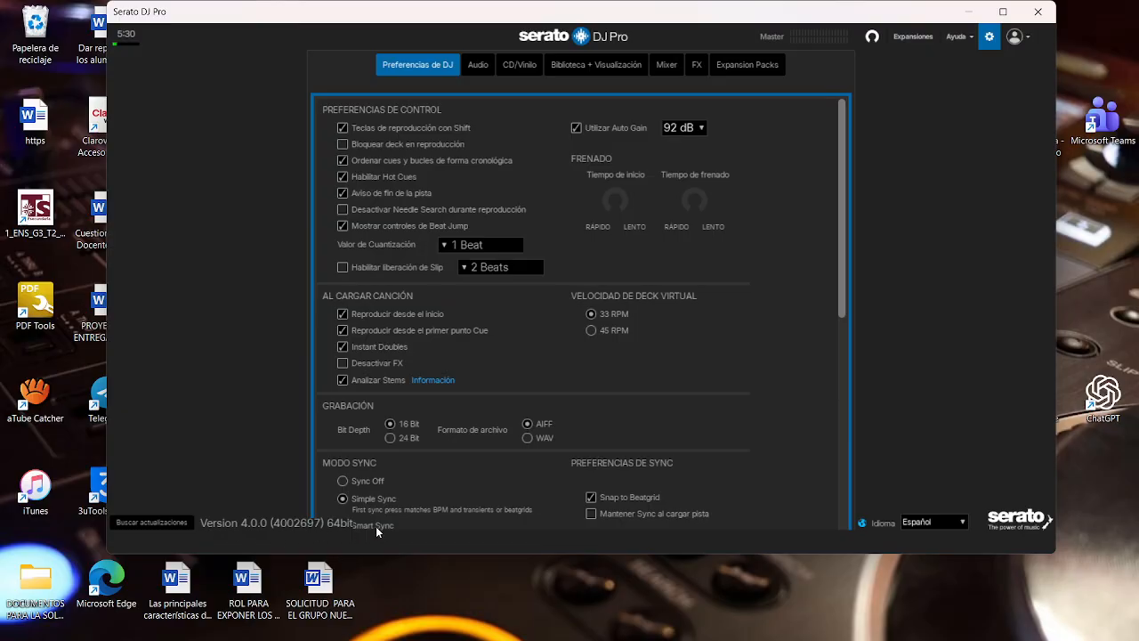
{"action": "mouse_move", "coordinate": [326, 525]}
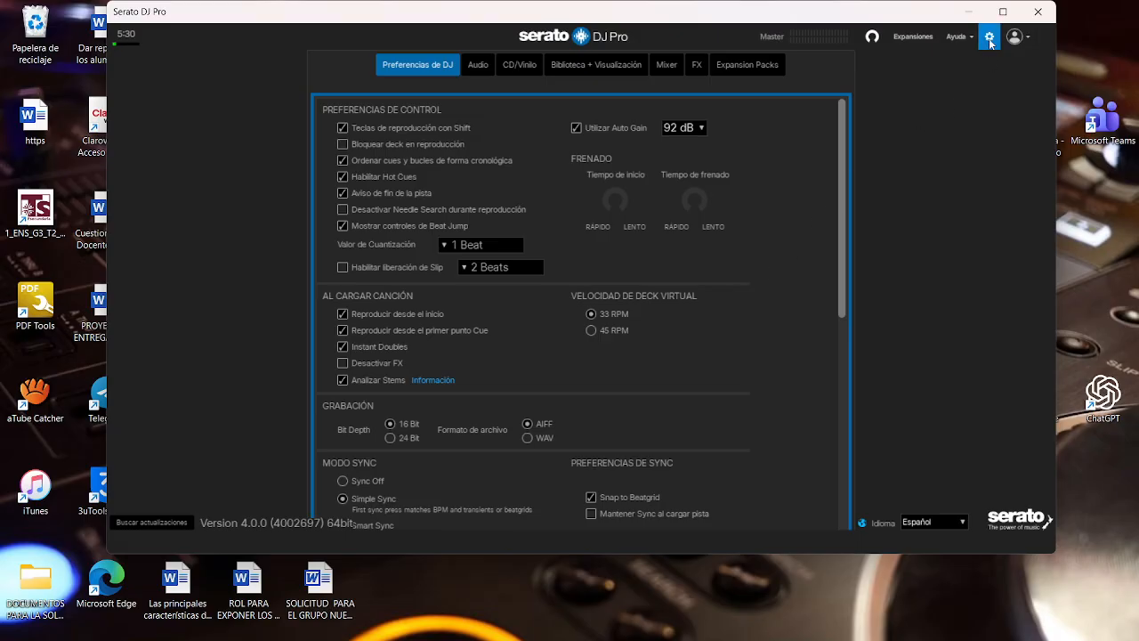
{"action": "left_click", "coordinate": [990, 37]}
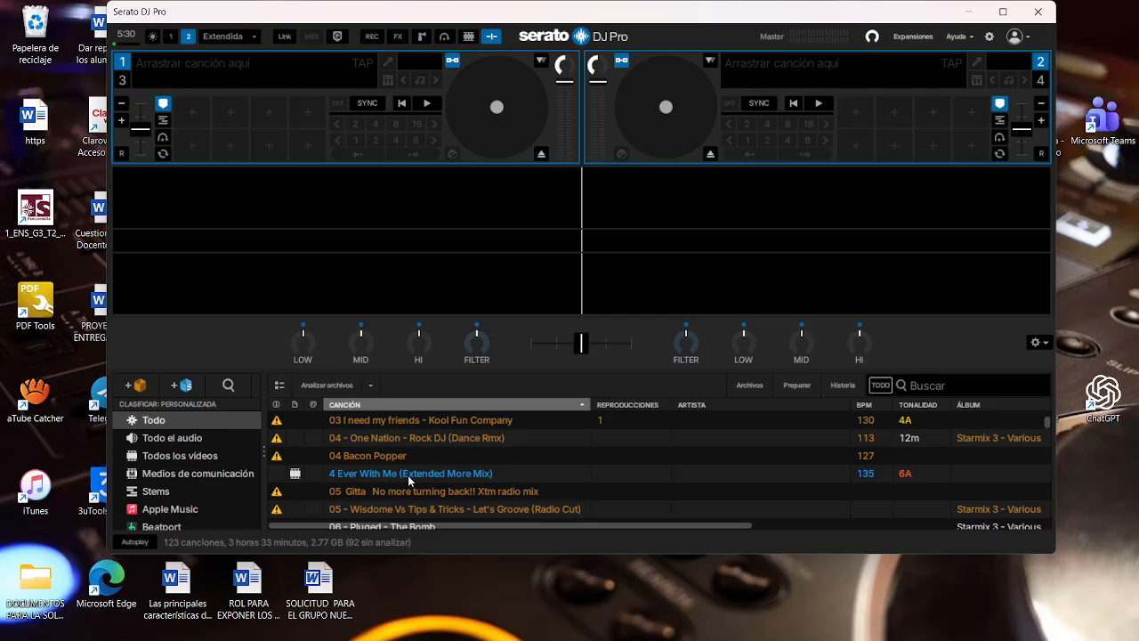
{"action": "left_click", "coordinate": [410, 473]}
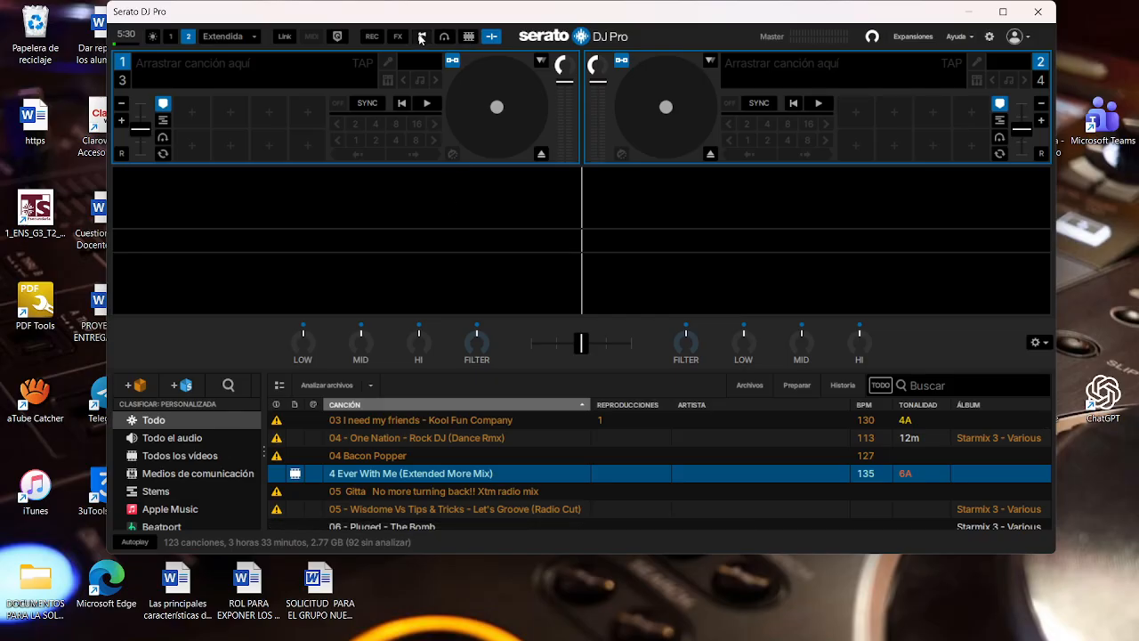
{"action": "left_click", "coordinate": [398, 37]}
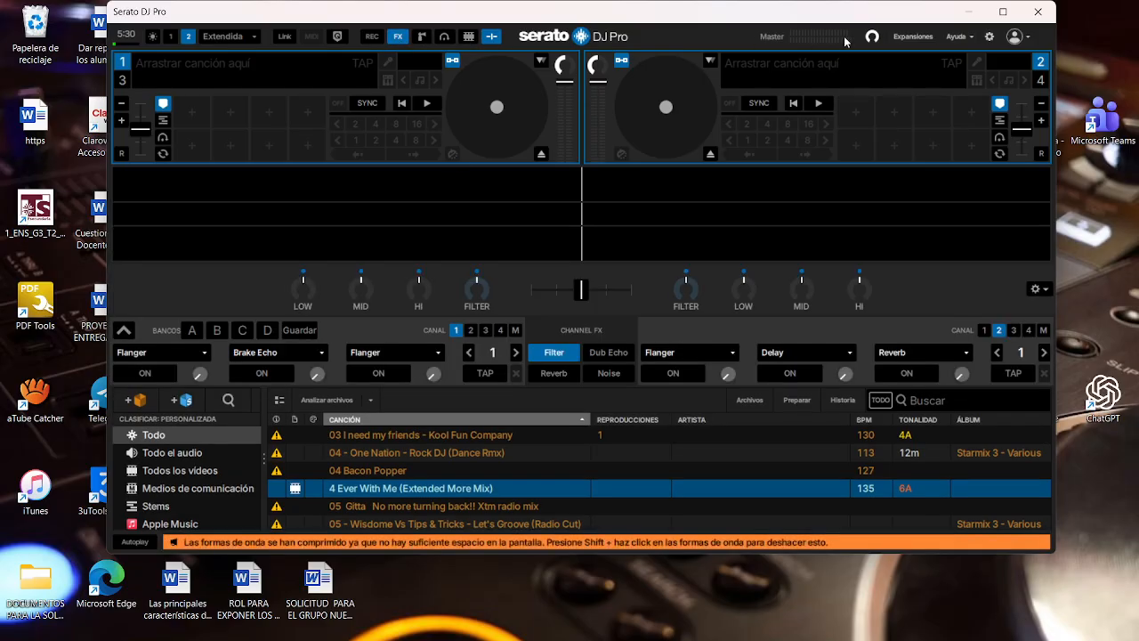